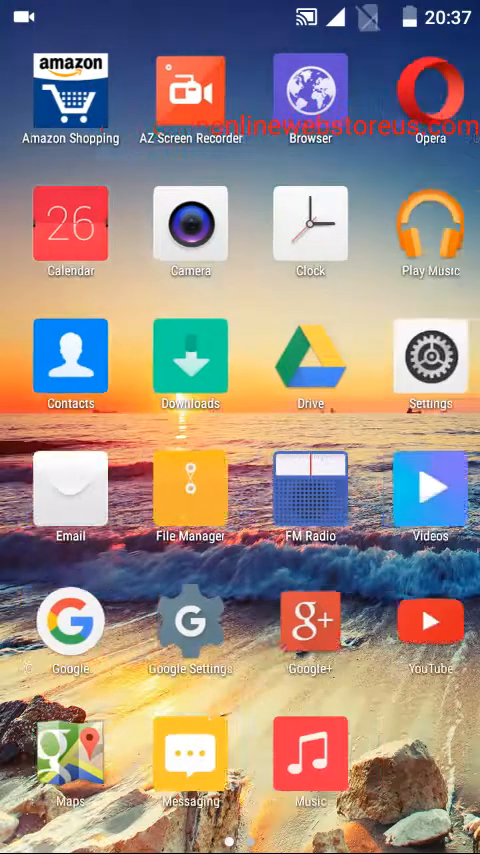
From the second home page, open Settings and go to the Security page
{"action": "scroll", "scroll_direction": "left", "scroll_amount": 3}
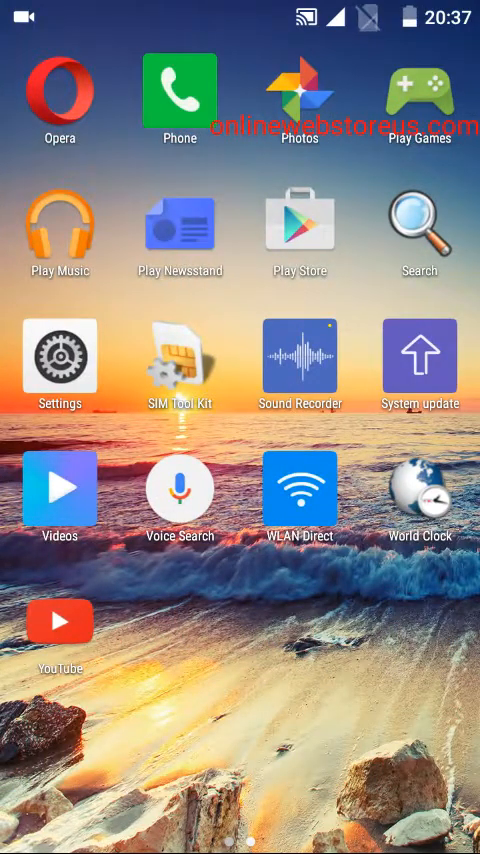
{"action": "left_click", "coordinate": [52, 355]}
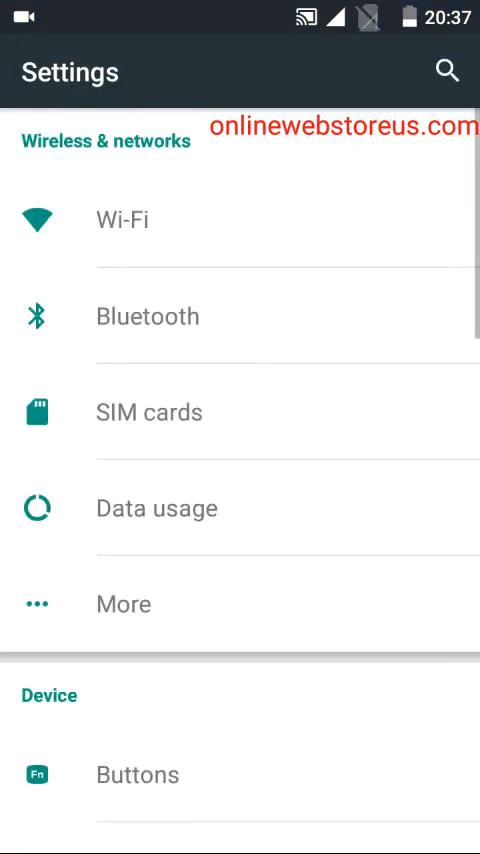
{"action": "scroll", "scroll_direction": "down", "scroll_amount": 3}
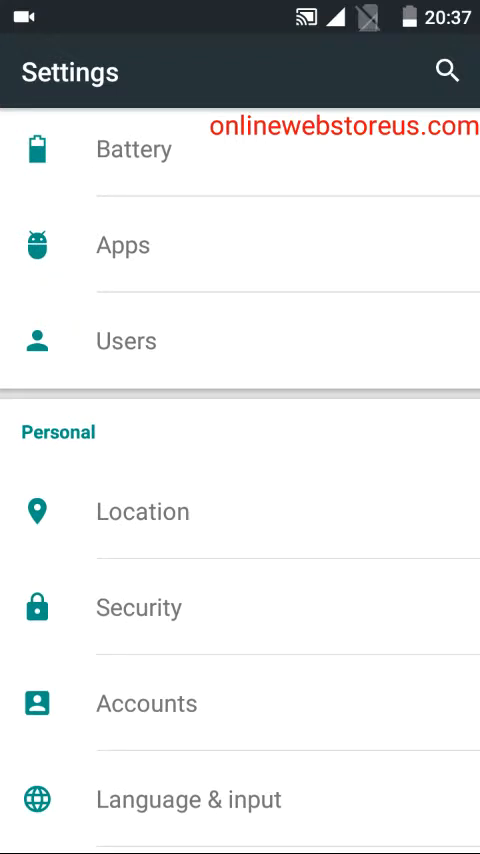
{"action": "left_click", "coordinate": [139, 607]}
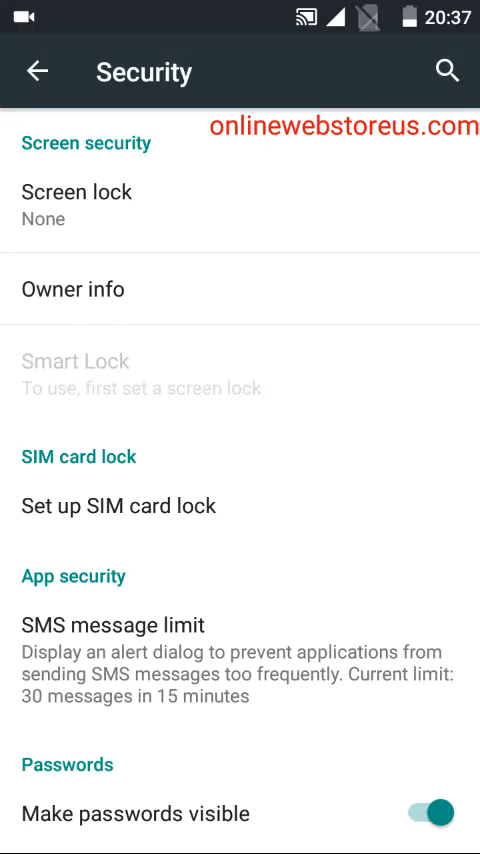
Open Screen lock to list the None, Swipe, Pattern, PIN and Password options
{"action": "left_click", "coordinate": [76, 192]}
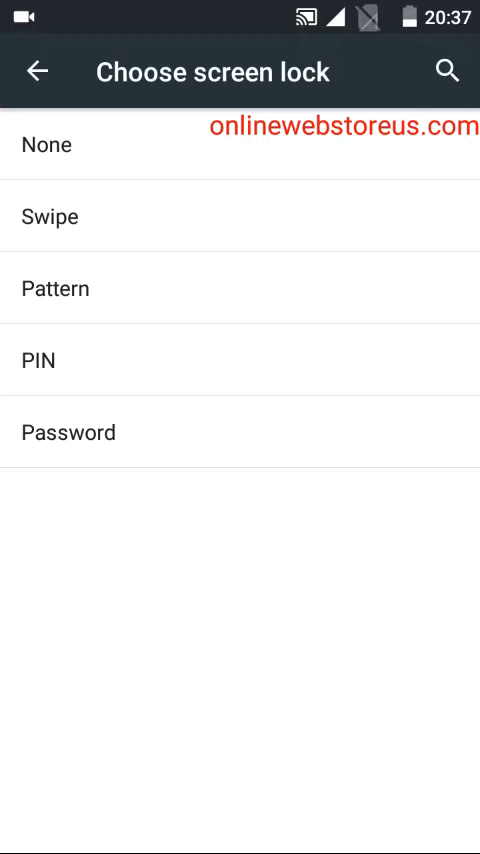
Choose Pattern, then draw and confirm an L-shaped unlock pattern
{"action": "left_click", "coordinate": [55, 288]}
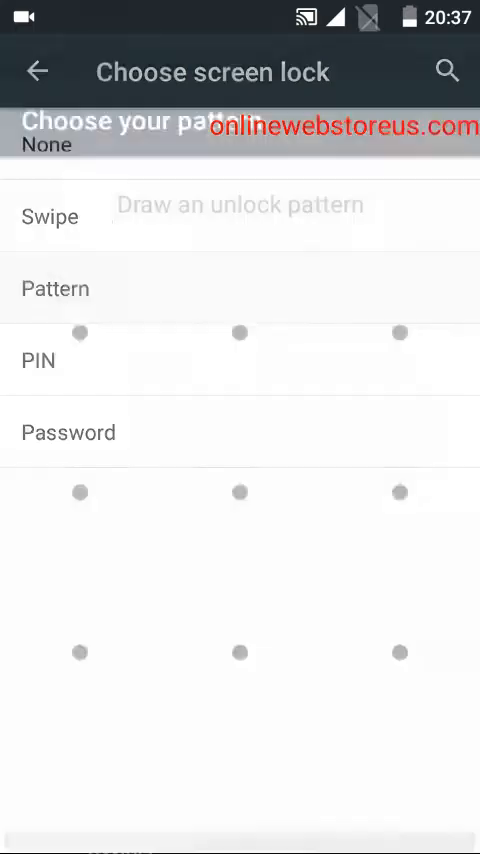
{"action": "left_click", "coordinate": [55, 288]}
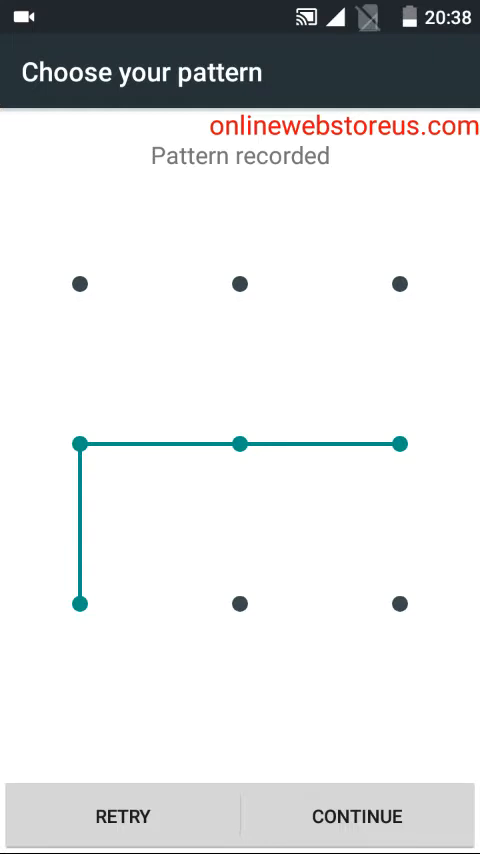
{"action": "left_click", "coordinate": [356, 816]}
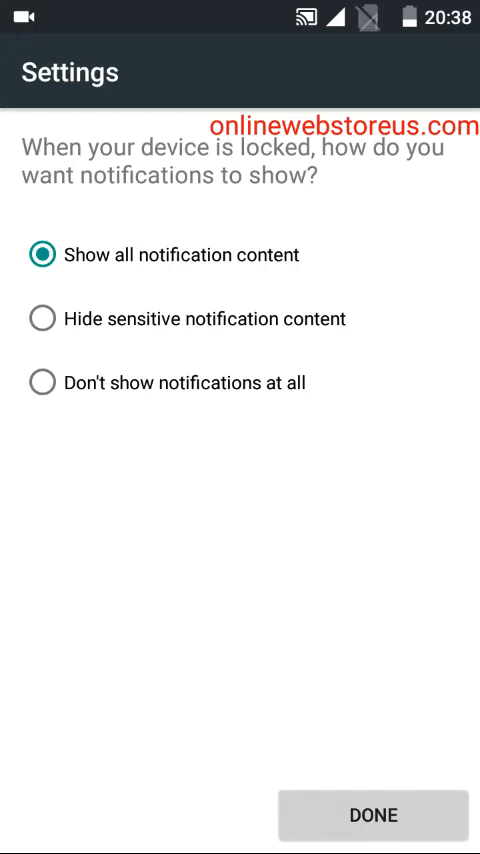
Keep 'Show all notification content', finish the pattern lock, and go Home
{"action": "left_click", "coordinate": [374, 814]}
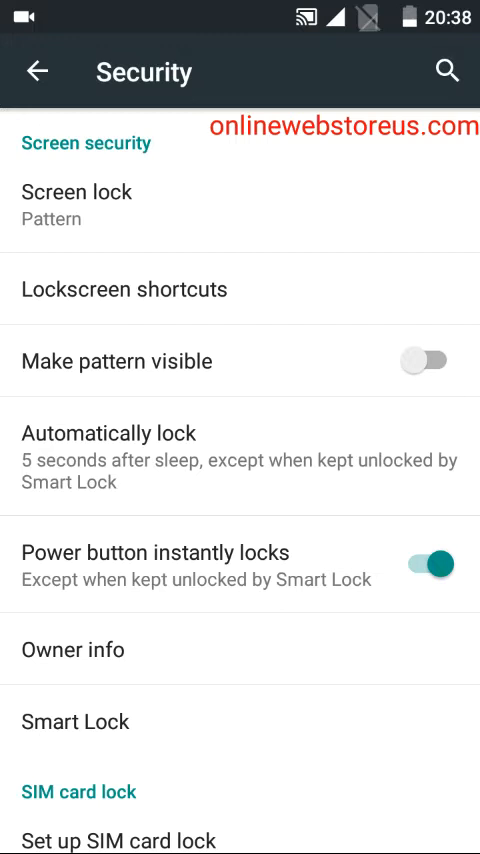
{"action": "key", "text": "HOME"}
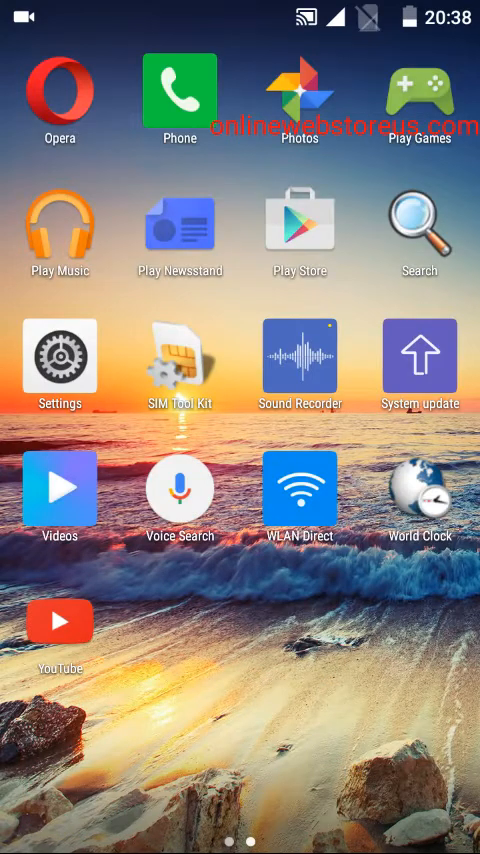
Switch on 'Make pattern visible' under Settings > Security, then return Home
{"action": "left_click", "coordinate": [59, 360]}
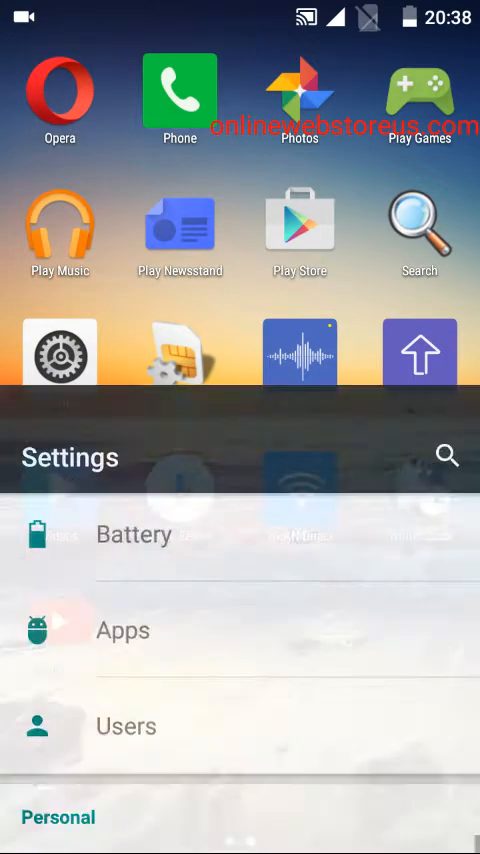
{"action": "scroll", "scroll_direction": "down", "scroll_amount": 3}
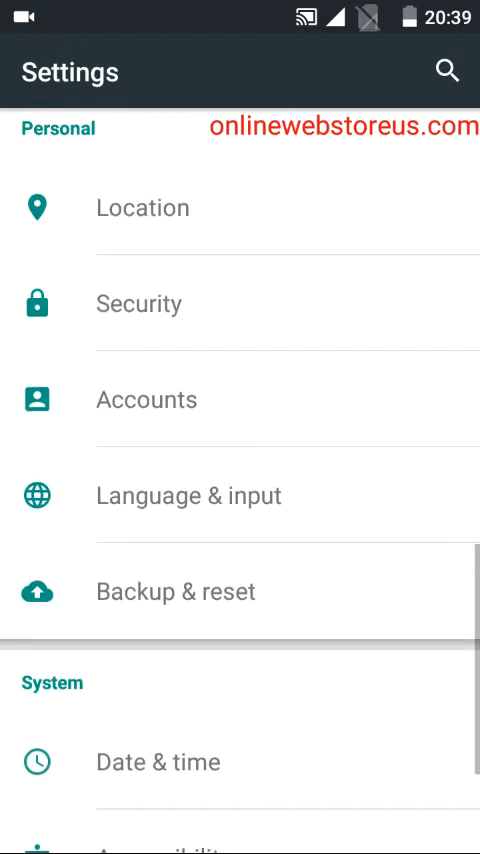
{"action": "left_click", "coordinate": [139, 303]}
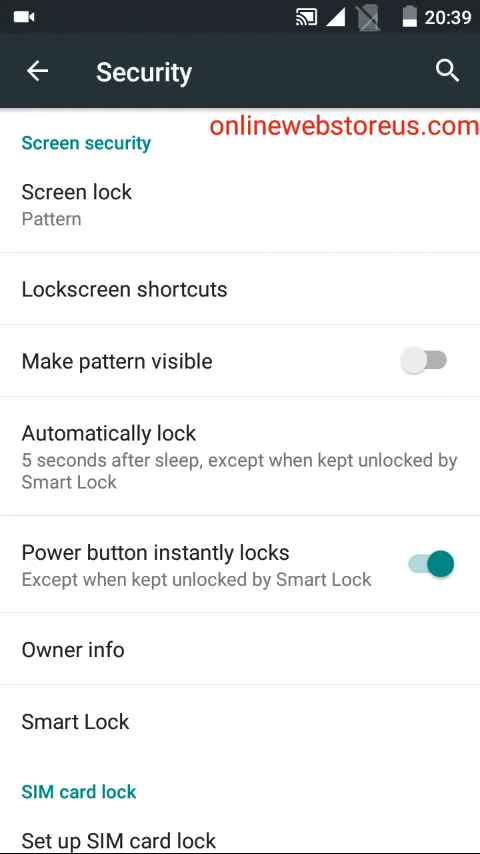
{"action": "left_click", "coordinate": [425, 362]}
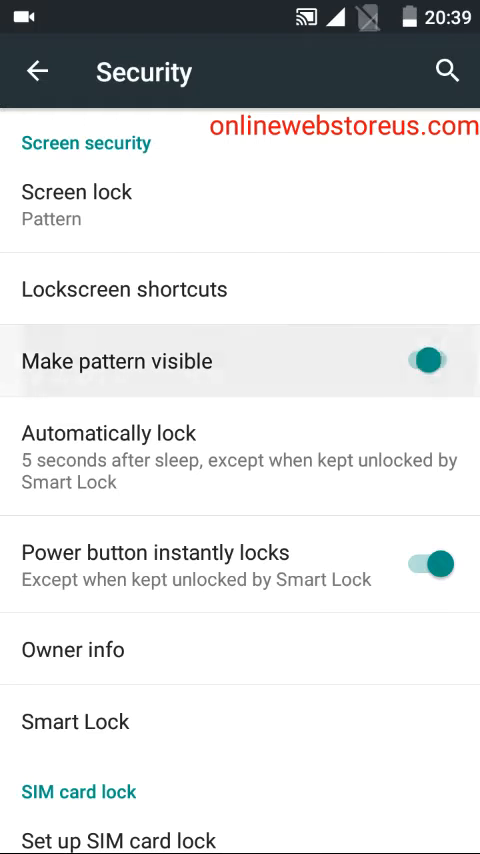
{"action": "left_click", "coordinate": [430, 362]}
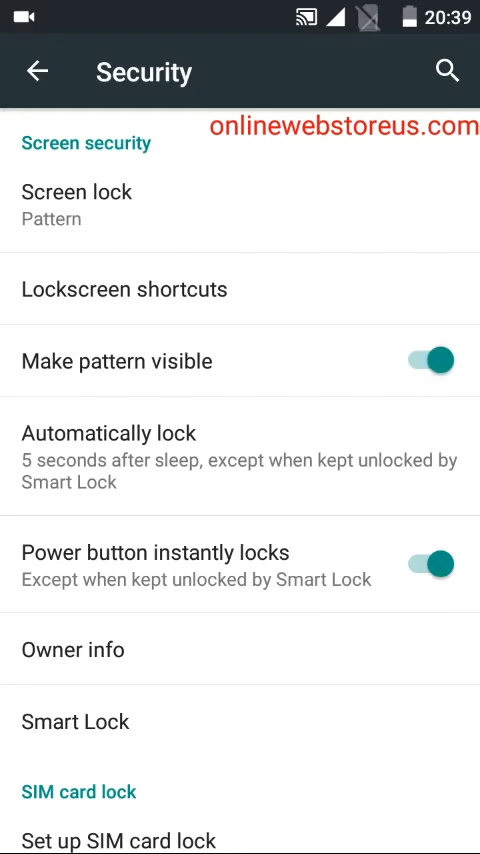
{"action": "key", "text": "HOME"}
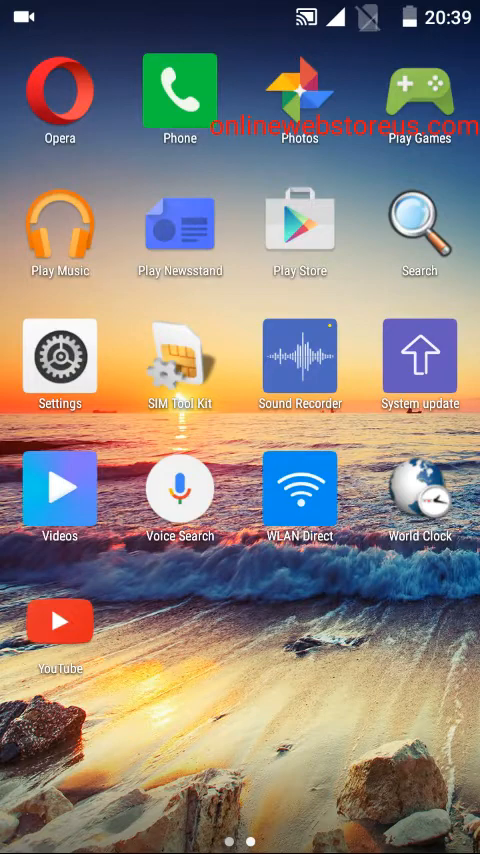
{"action": "left_click", "coordinate": [59, 357]}
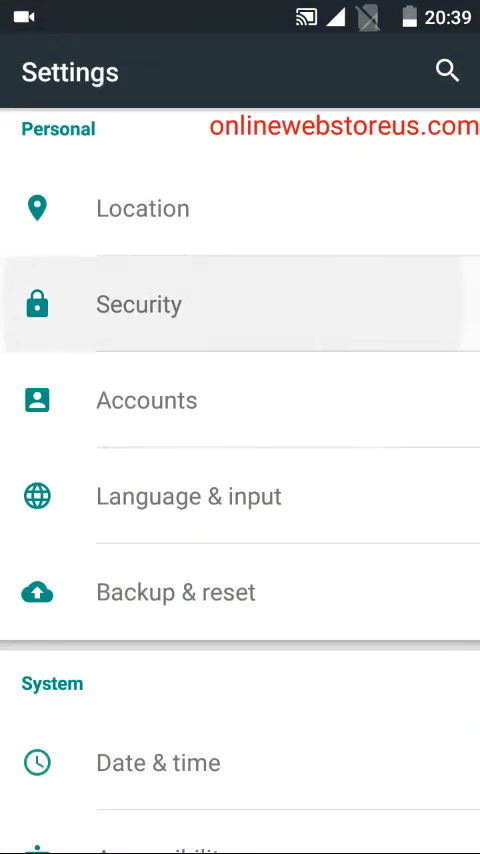
{"action": "left_click", "coordinate": [139, 304]}
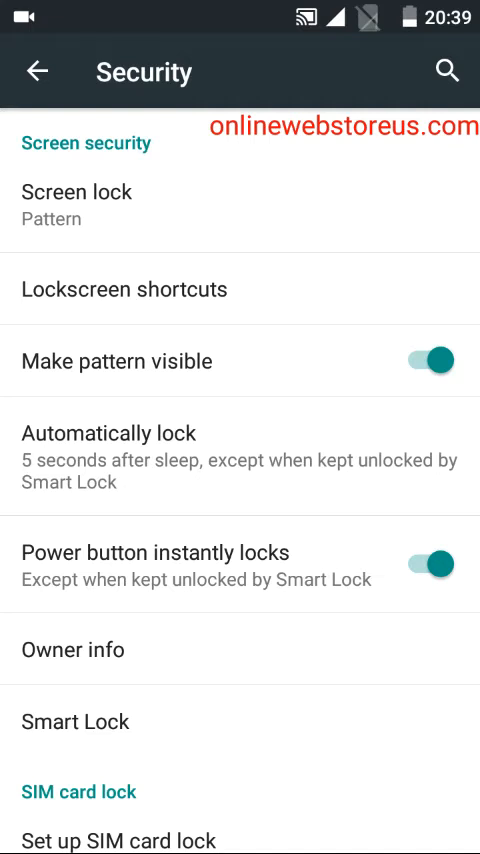
{"action": "left_click", "coordinate": [429, 355]}
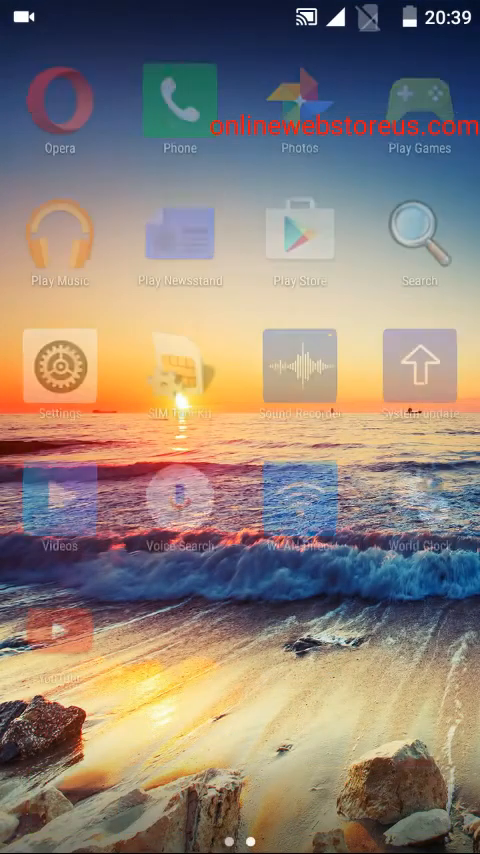
Reopen Settings without making changes, then return to the main home screen
{"action": "left_click", "coordinate": [58, 367]}
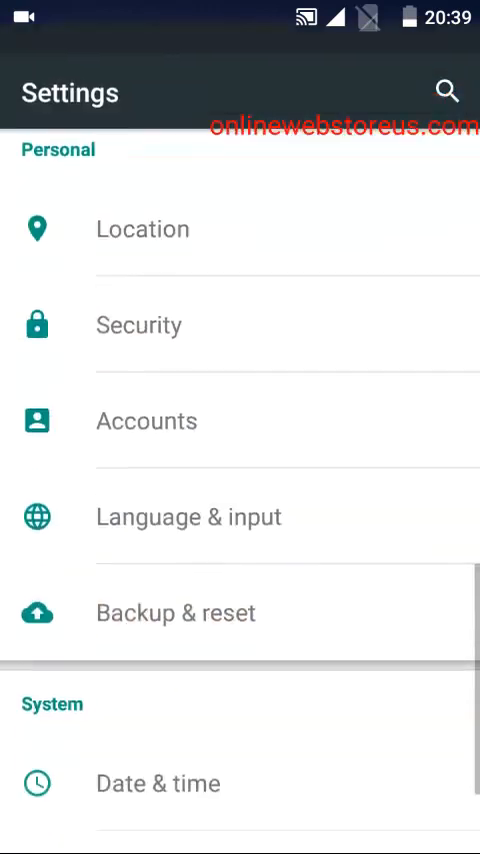
{"action": "left_click", "coordinate": [139, 324]}
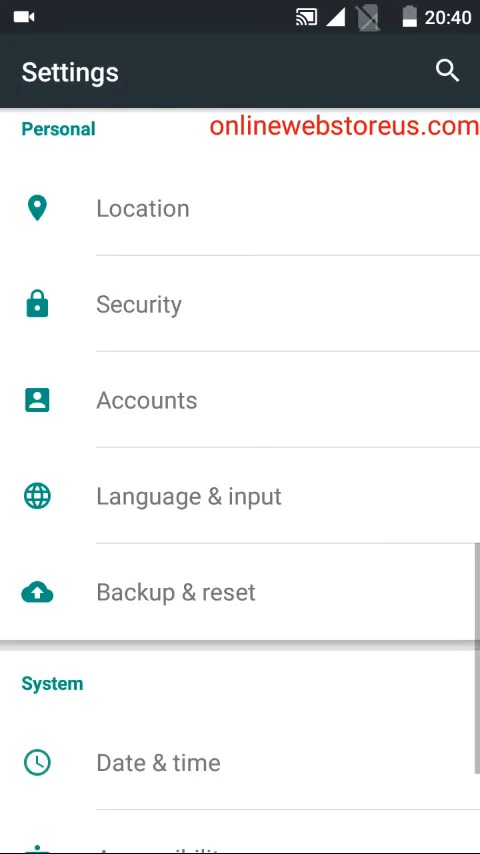
{"action": "key", "text": "HOME"}
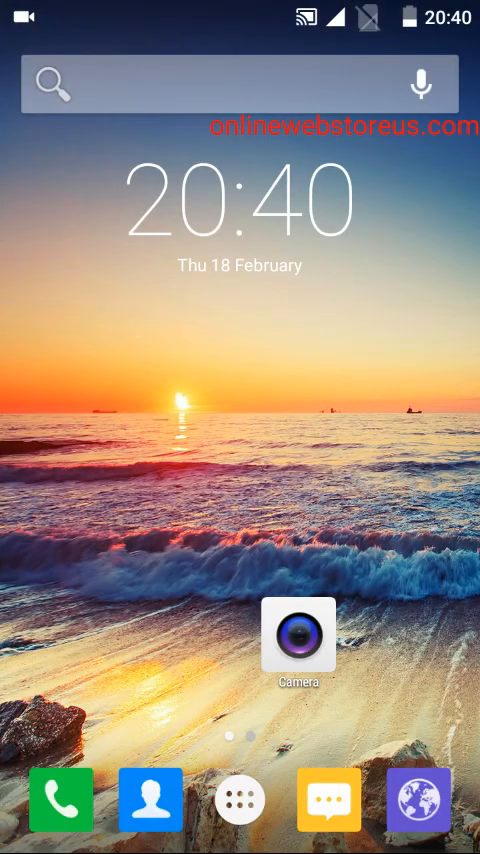